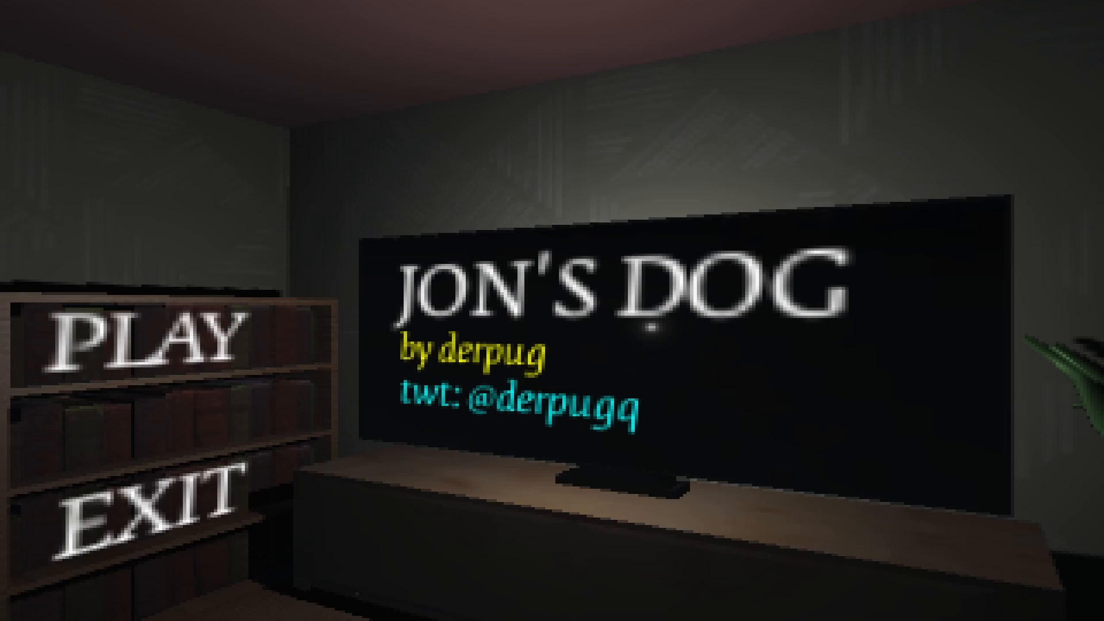
{"action": "left_click", "coordinate": [141, 338]}
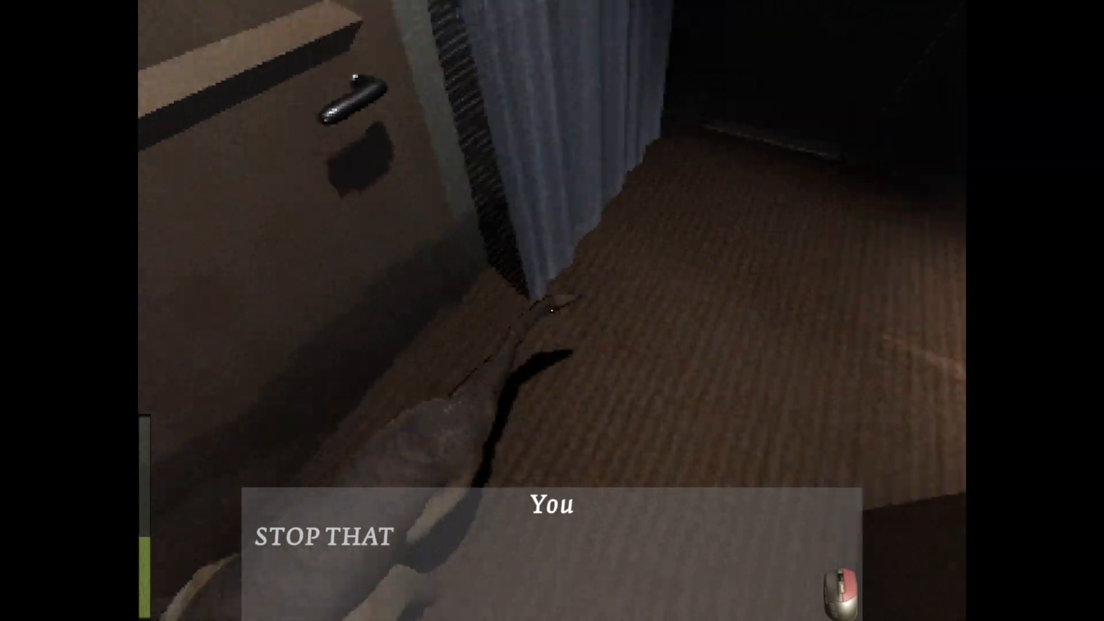
{"action": "mouse_move", "coordinate": [552, 311]}
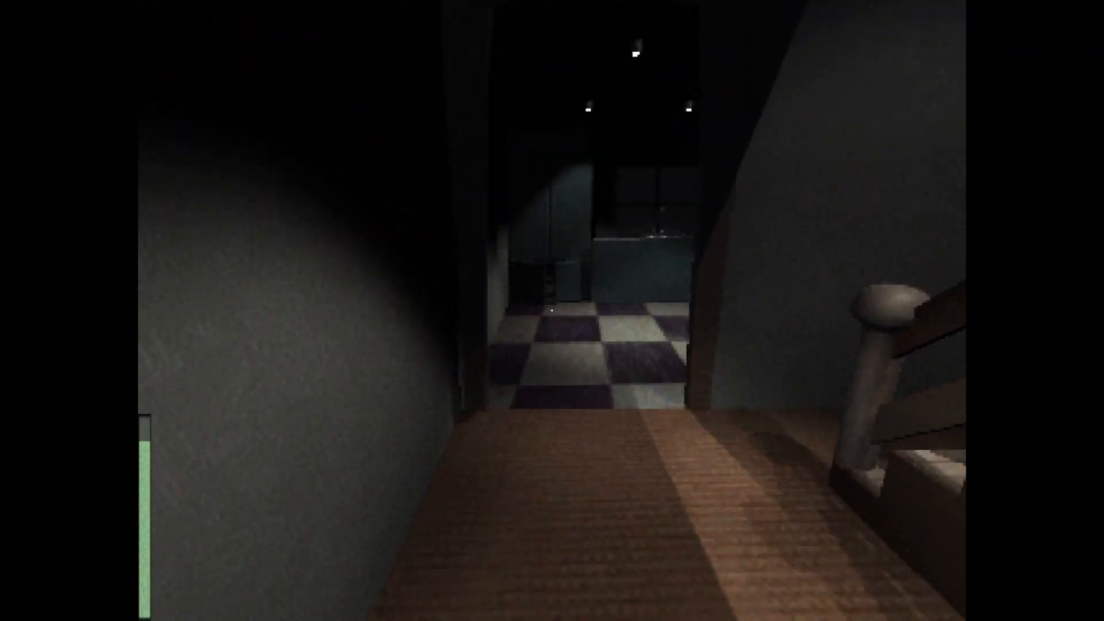
{"action": "key", "text": "W"}
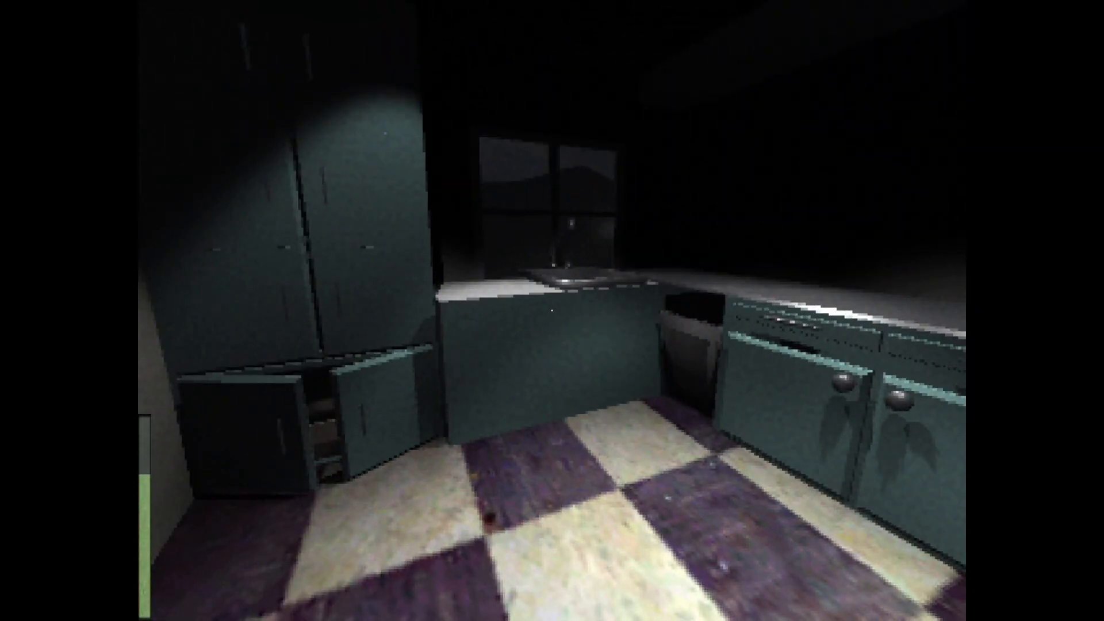
{"action": "mouse_move", "coordinate": [552, 311]}
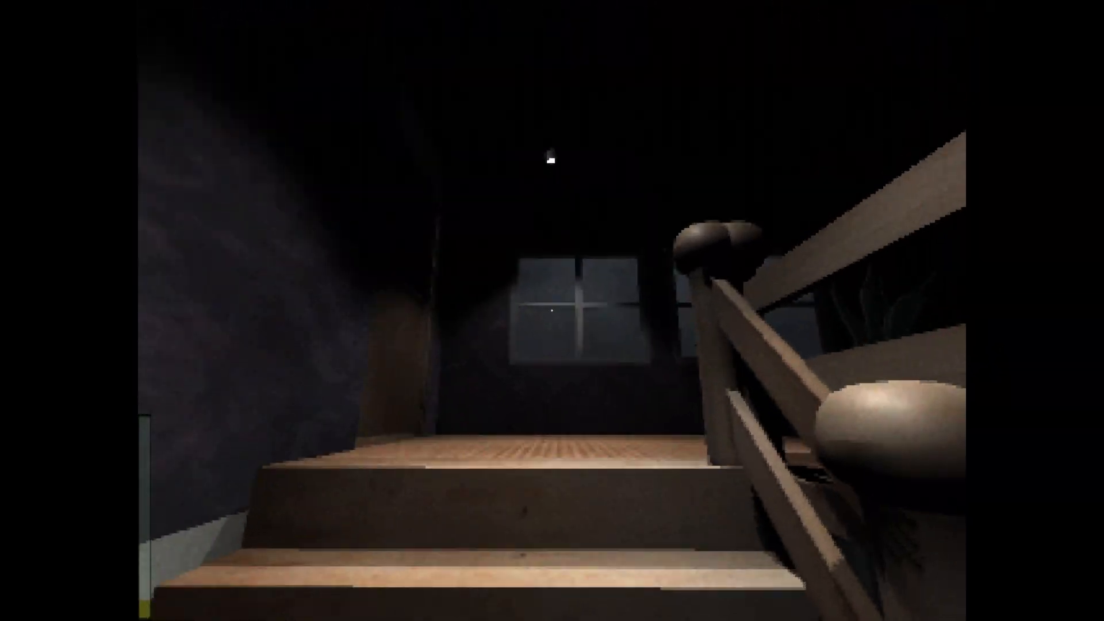
{"action": "mouse_move", "coordinate": [552, 311]}
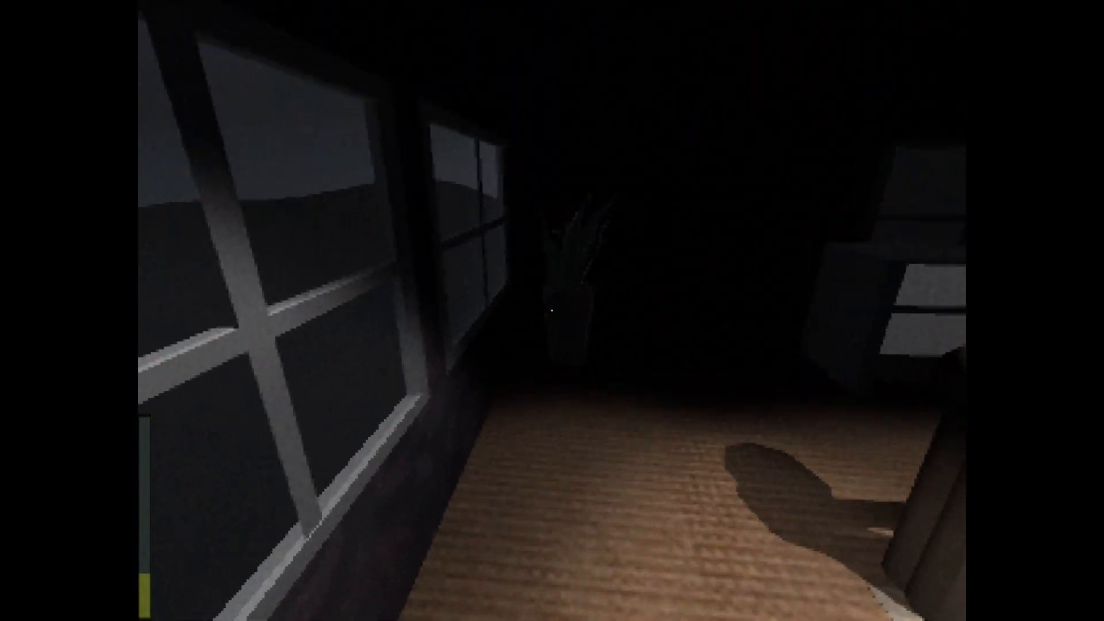
{"action": "mouse_move", "coordinate": [552, 310]}
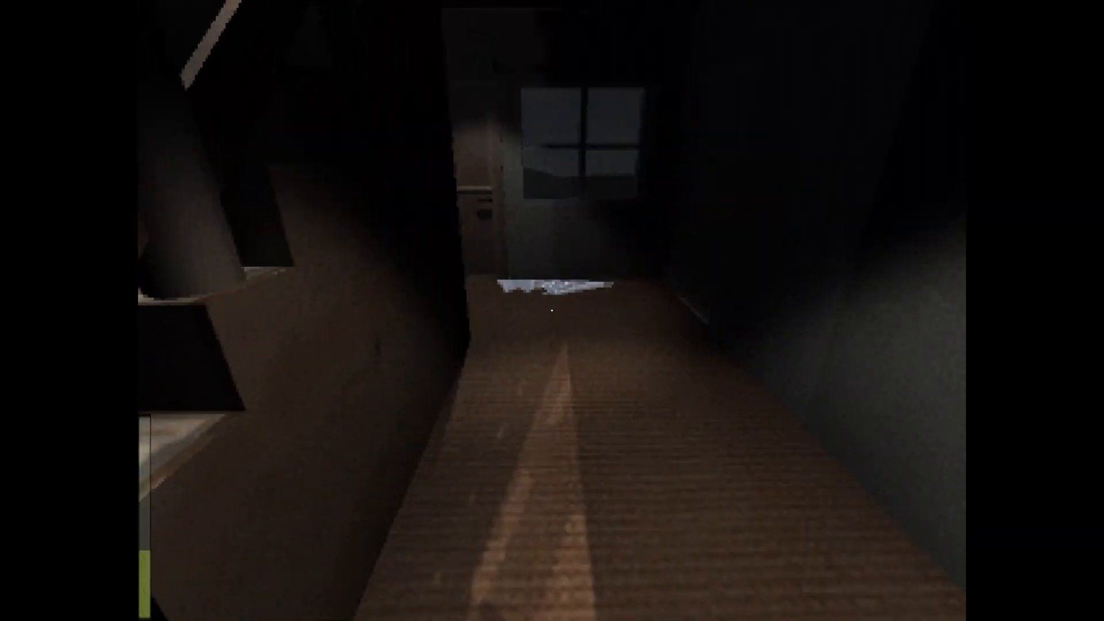
{"action": "mouse_move", "coordinate": [552, 310]}
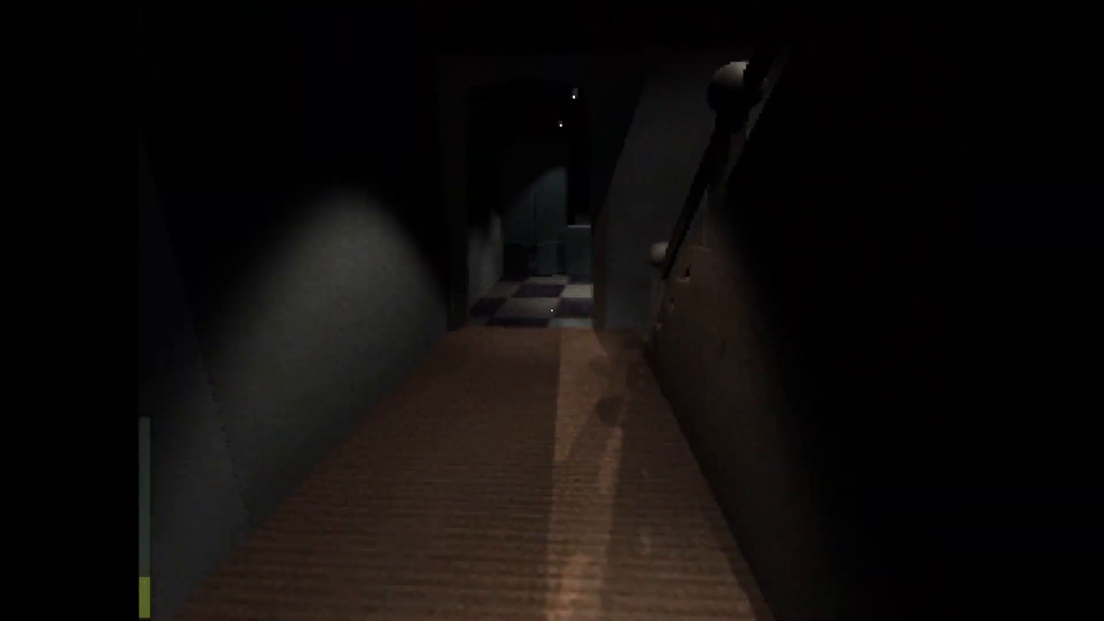
{"action": "key", "text": "w"}
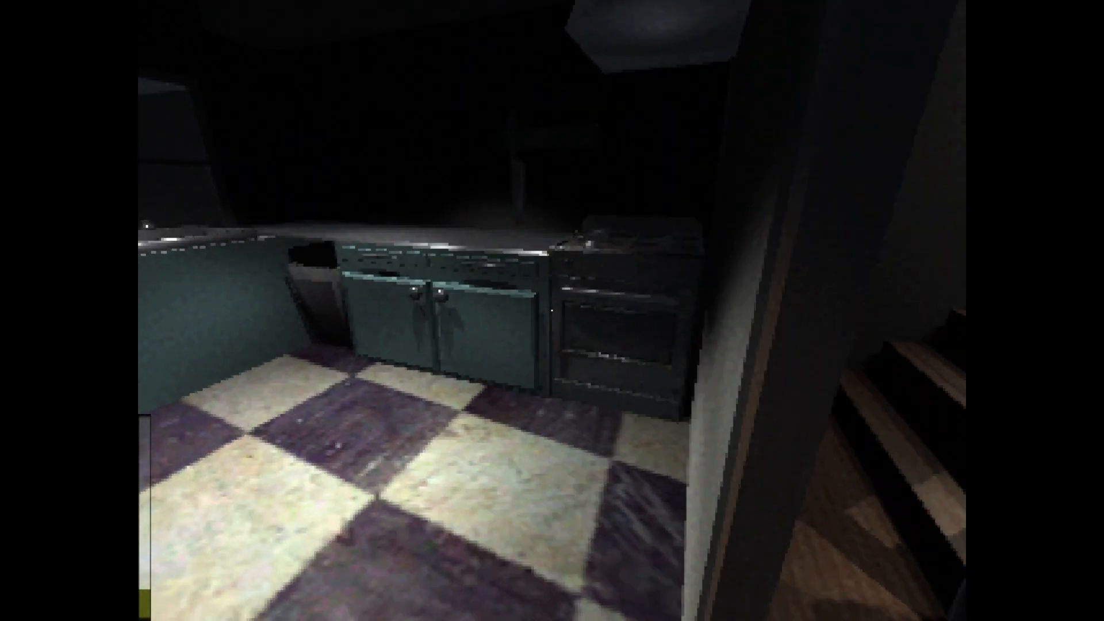
{"action": "mouse_move", "coordinate": [552, 311]}
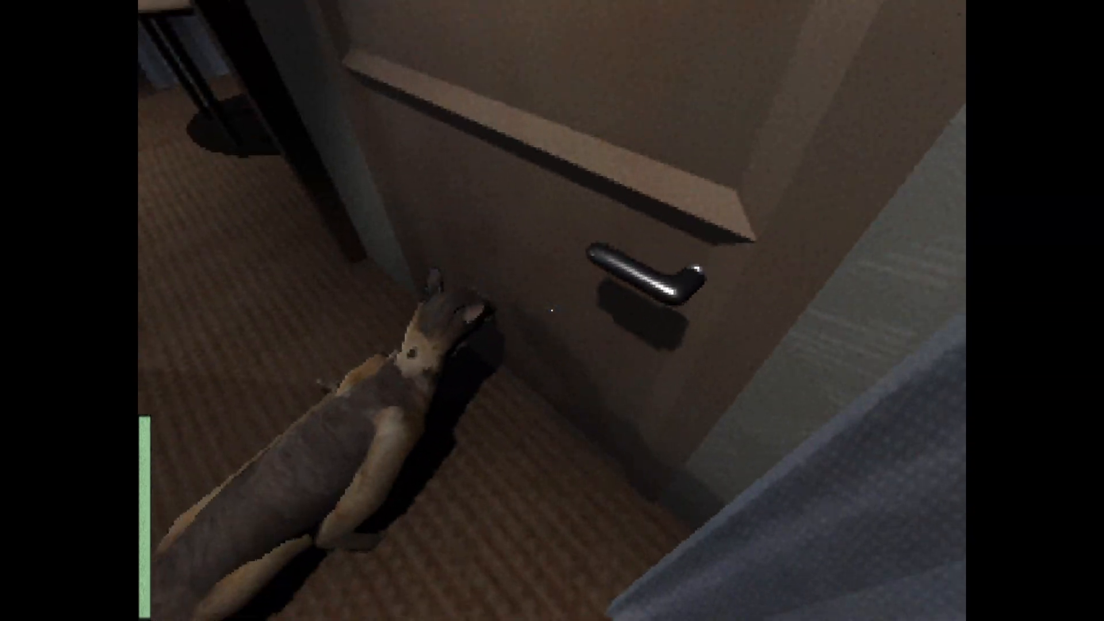
{"action": "mouse_move", "coordinate": [552, 311]}
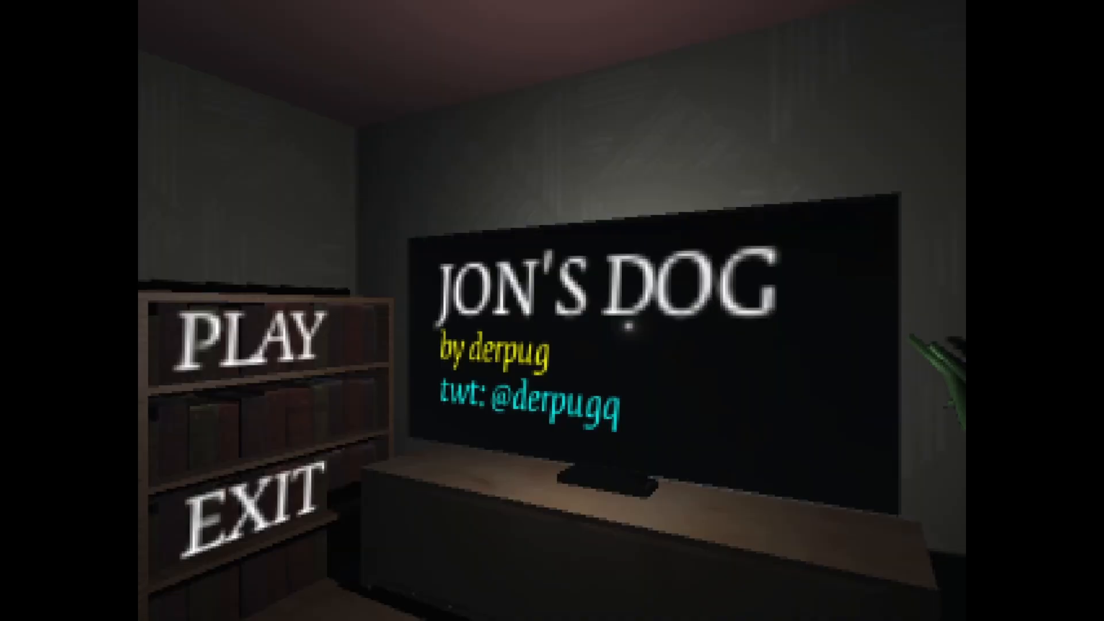
{"action": "left_click", "coordinate": [245, 342]}
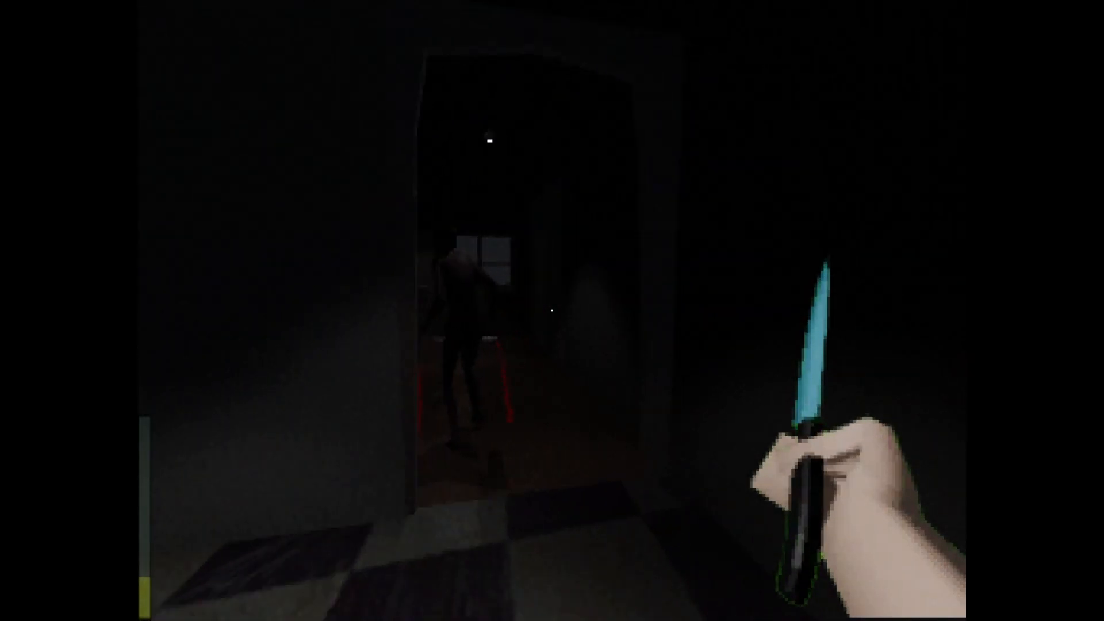
{"action": "mouse_move", "coordinate": [552, 311]}
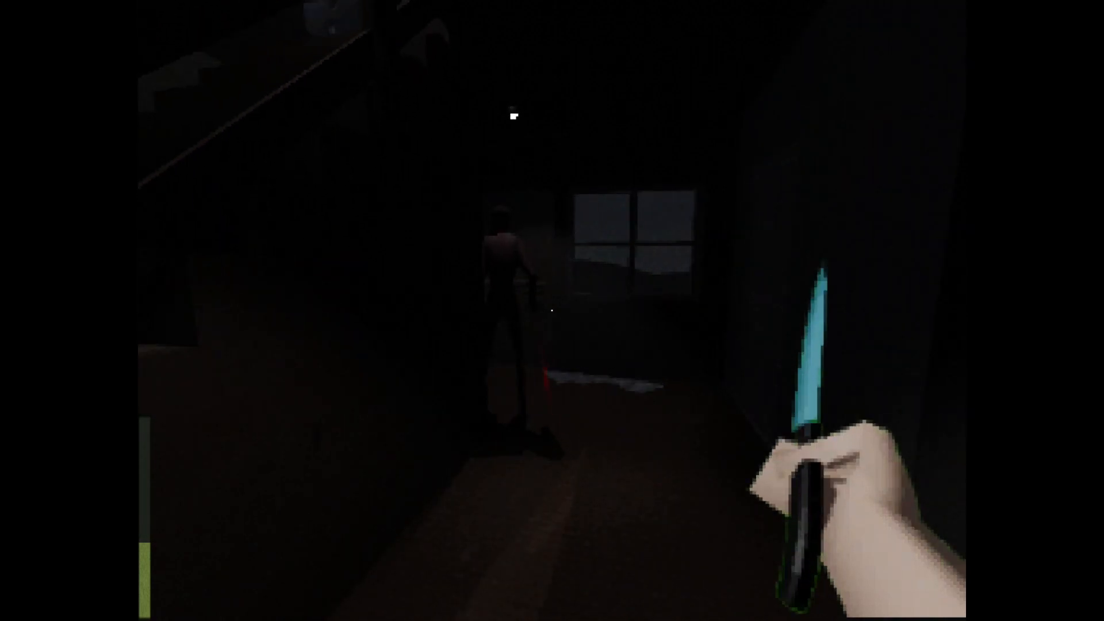